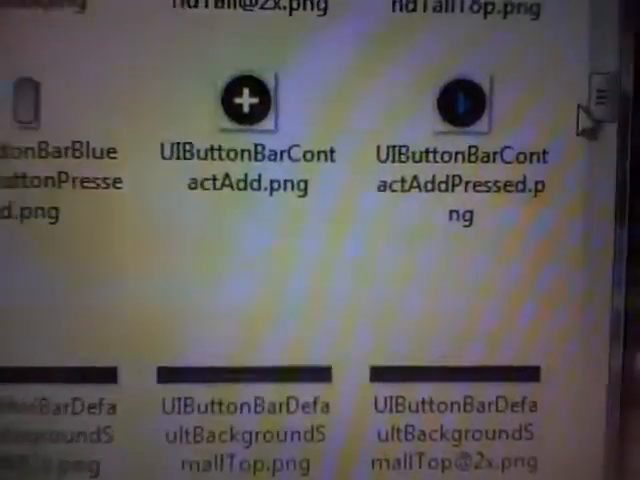
scroll(down, 3)
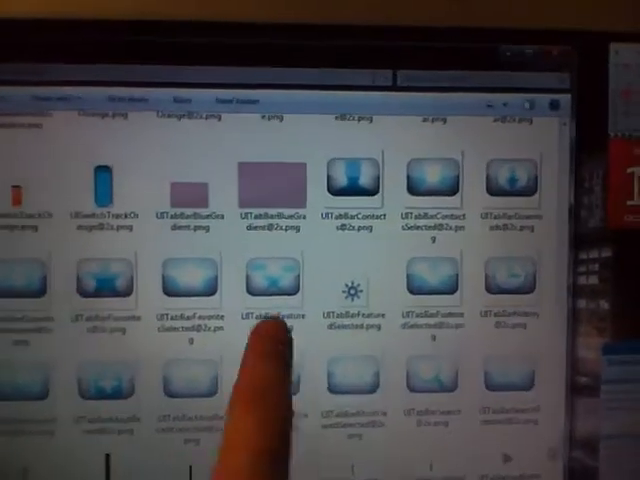
scroll(down, 3)
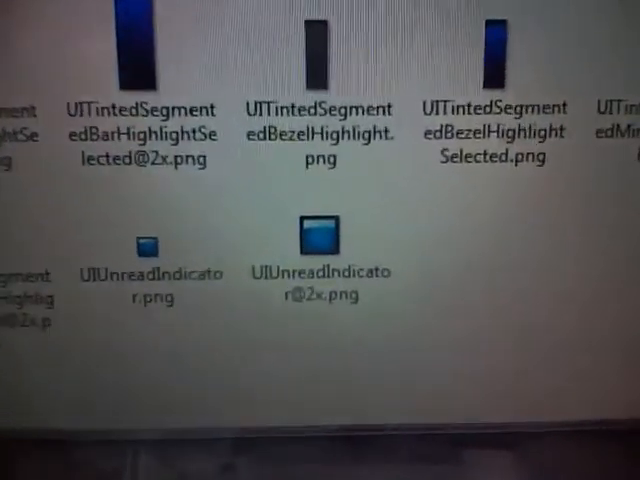